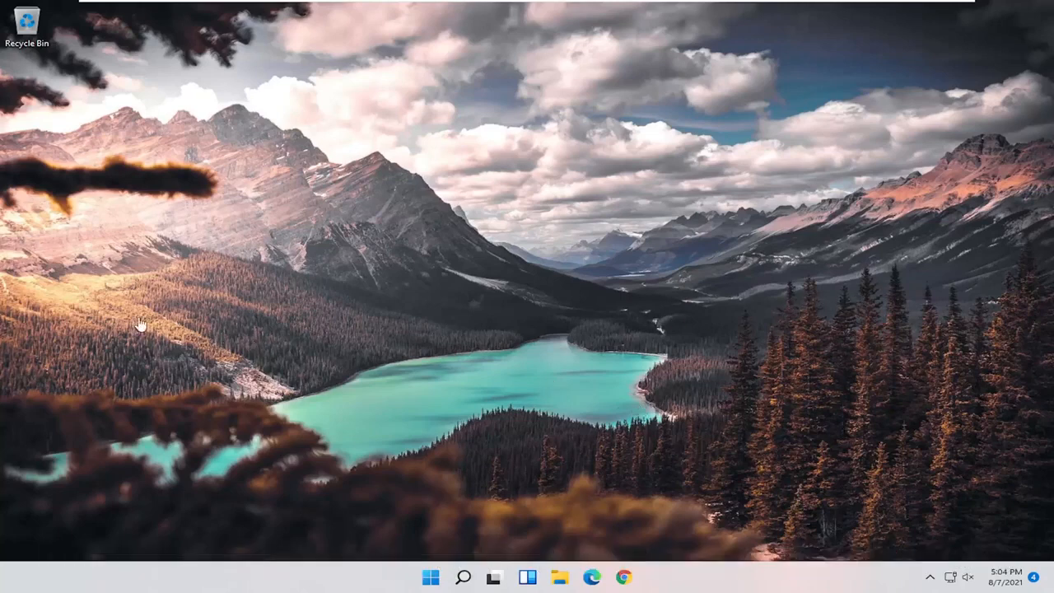
pyautogui.moveTo(323, 214)
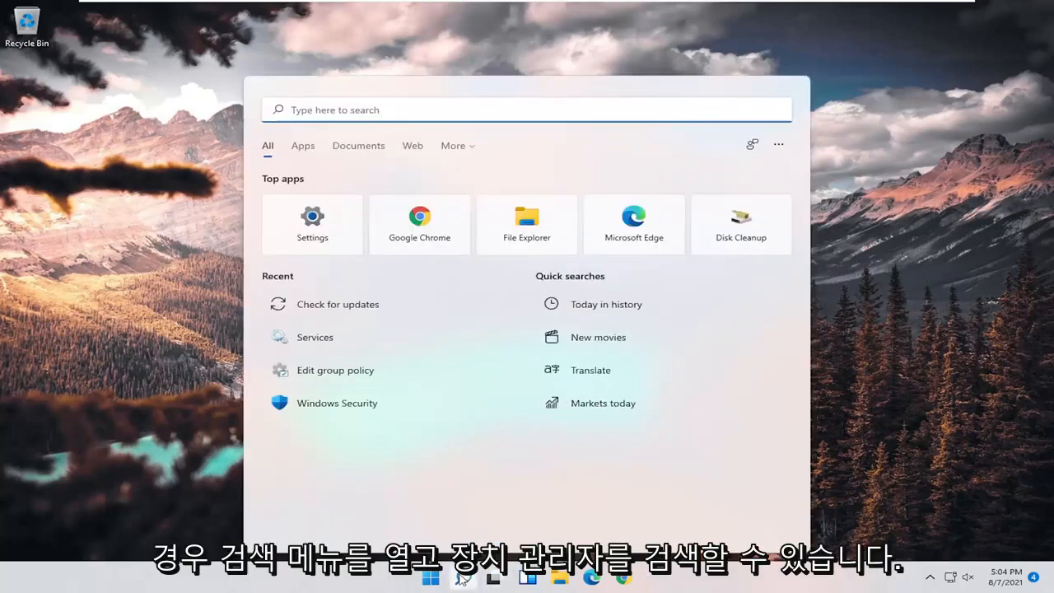
# Launch Device Manager from the 'device manager' search result.
pyautogui.write('device manager')
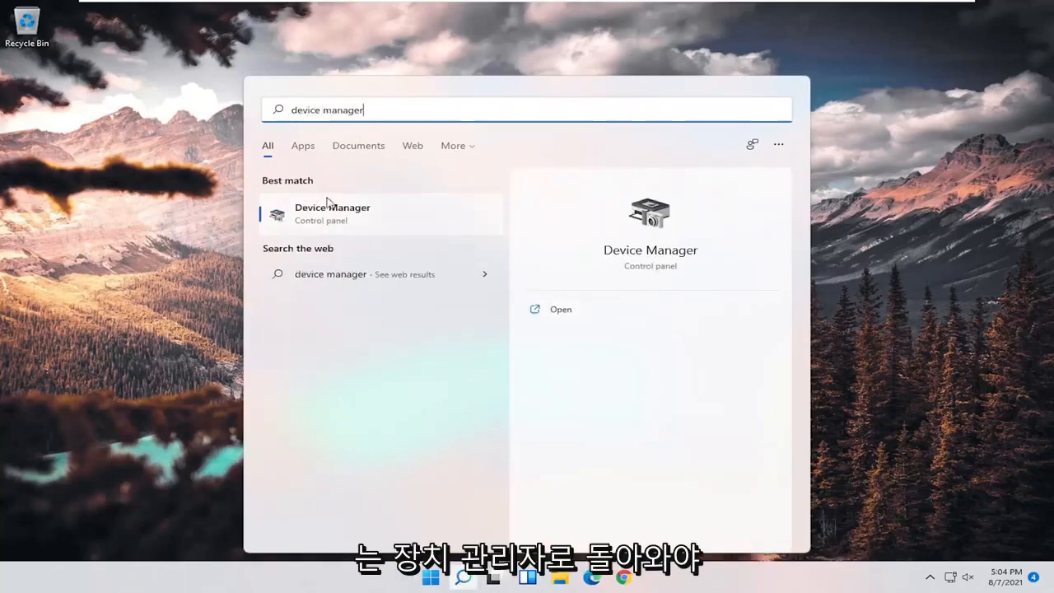
pyautogui.click(333, 214)
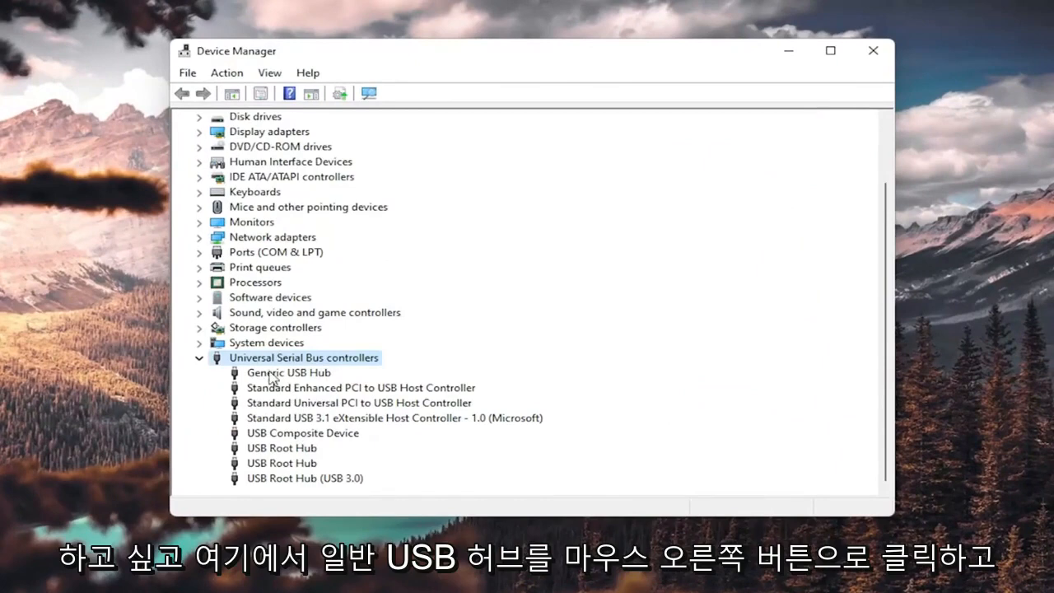
# Start Update driver for the Generic USB Hub under Universal Serial Bus controllers.
pyautogui.rightClick(288, 372)
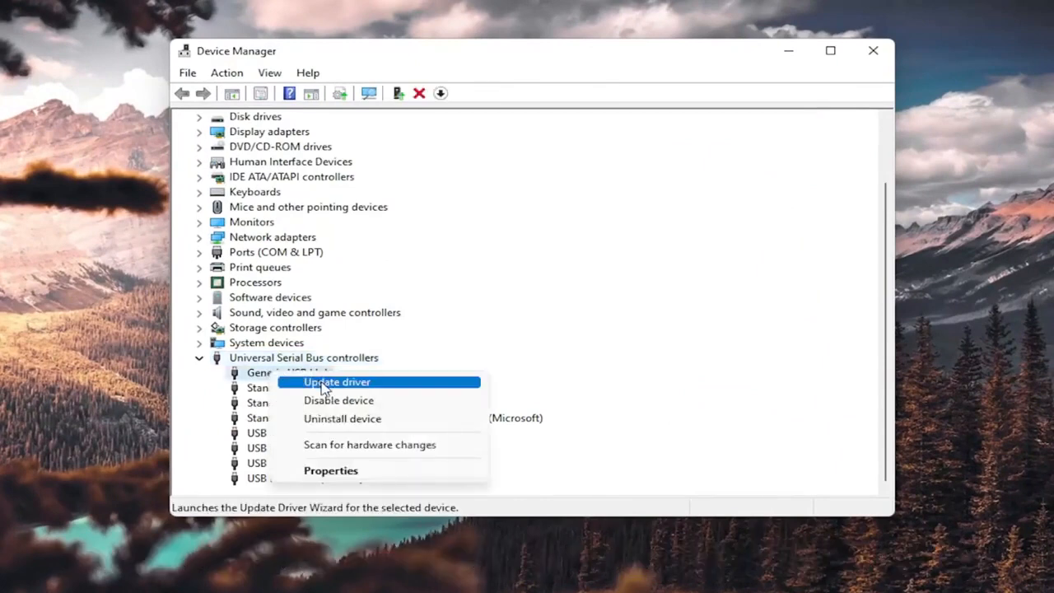
pyautogui.click(336, 382)
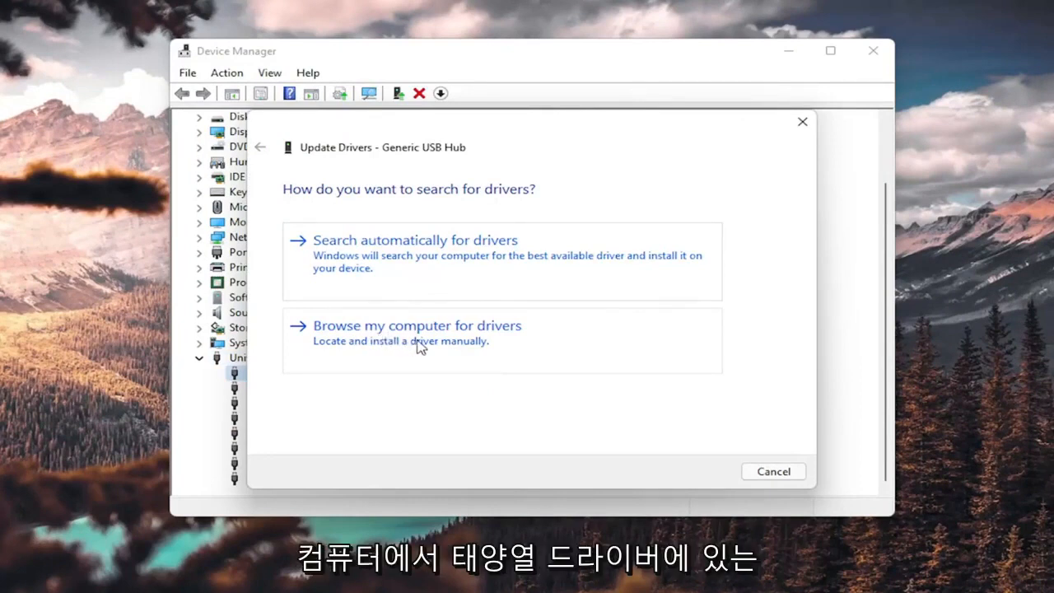
# Reinstall the Generic USB Hub driver from the local compatible drivers list and finish the wizard.
pyautogui.click(417, 326)
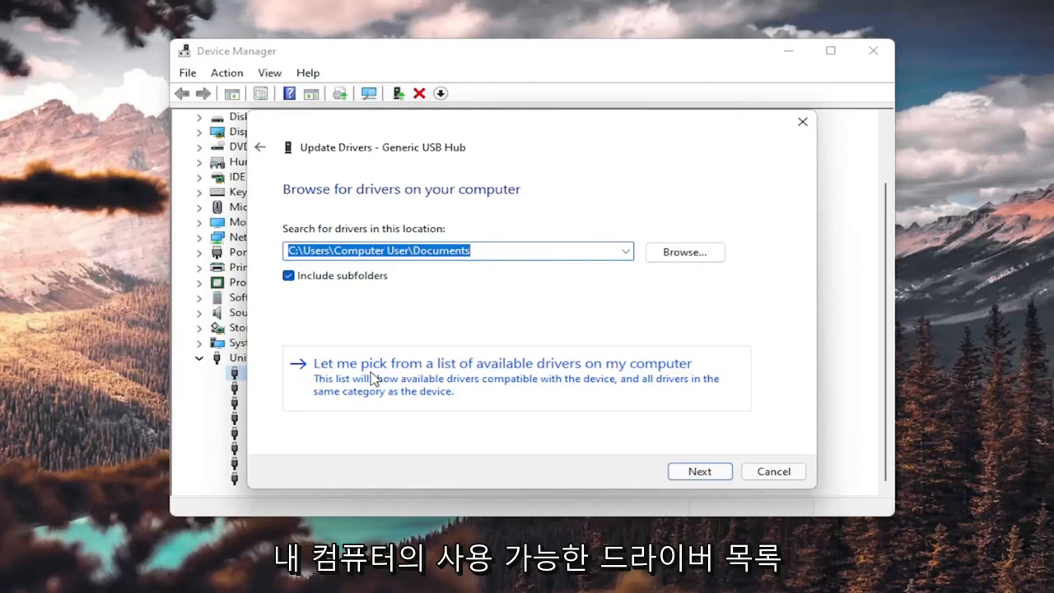
pyautogui.click(502, 364)
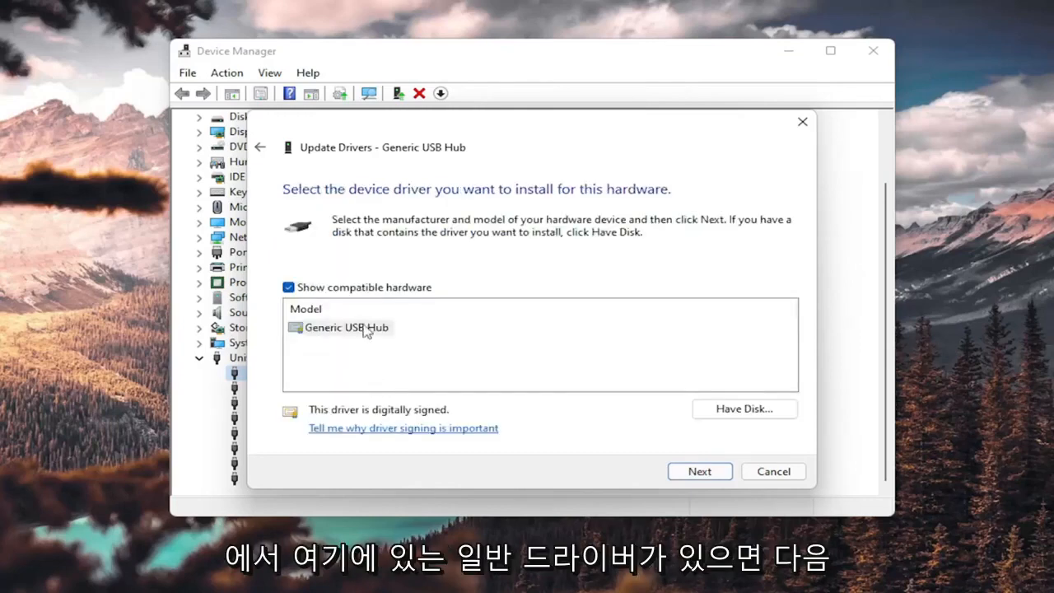
pyautogui.click(346, 326)
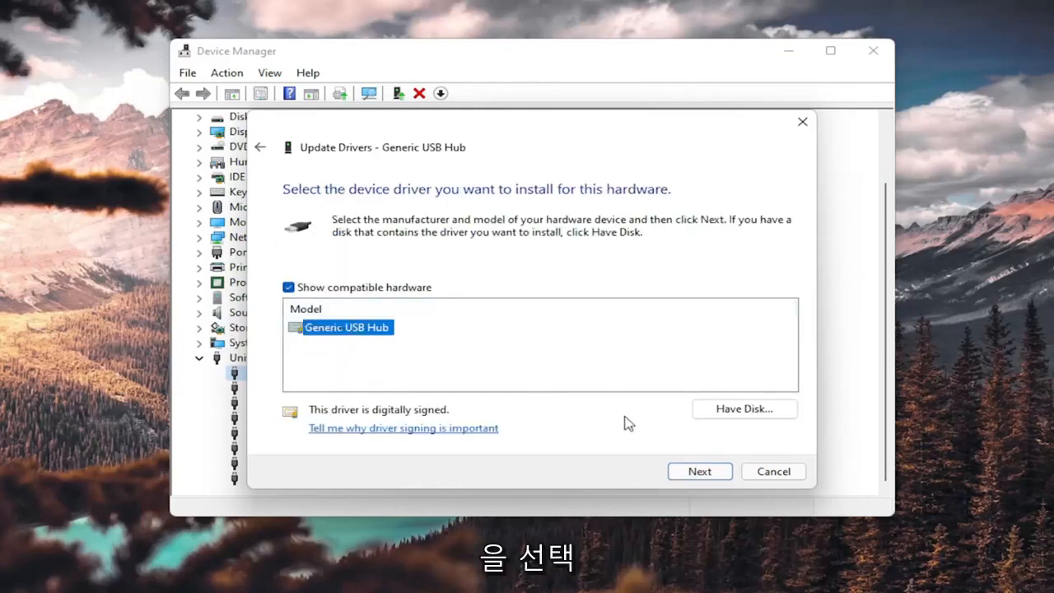
pyautogui.click(698, 471)
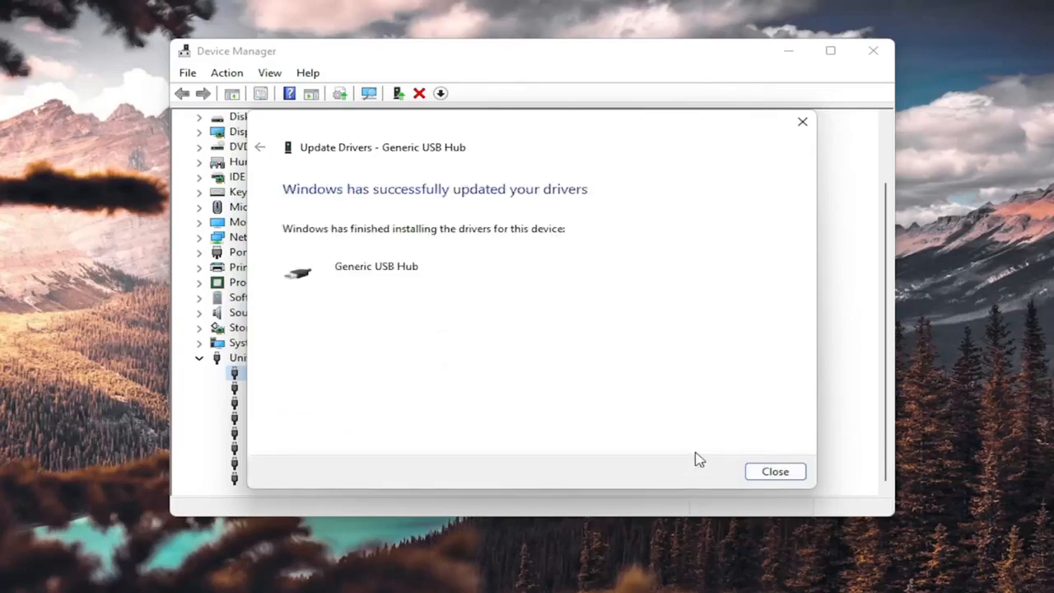
pyautogui.click(774, 470)
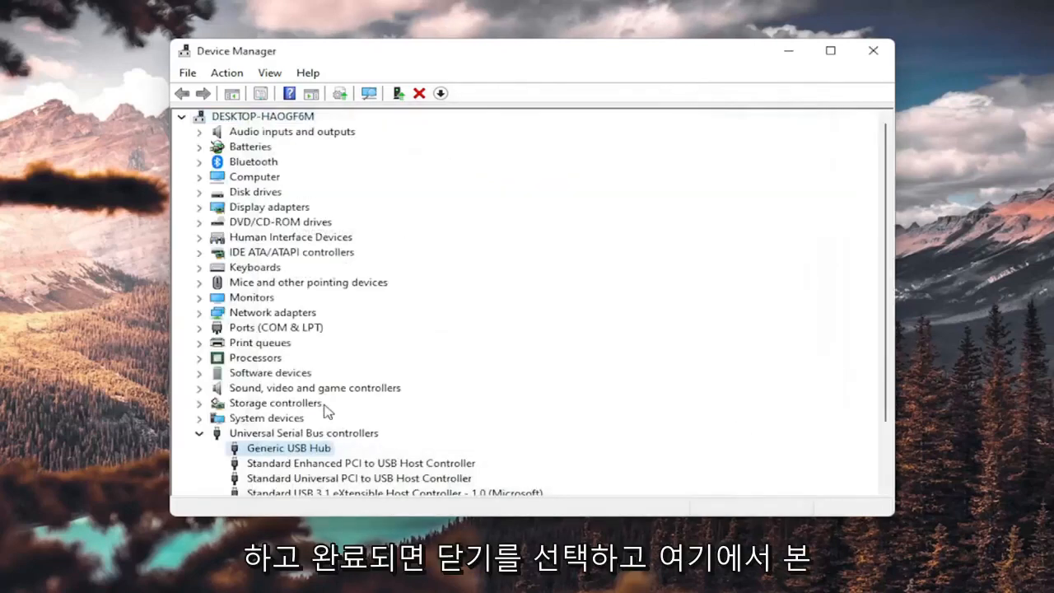
# Check the Generic USB Hub's context options once more, then close Device Manager to the desktop.
pyautogui.scroll(-3)
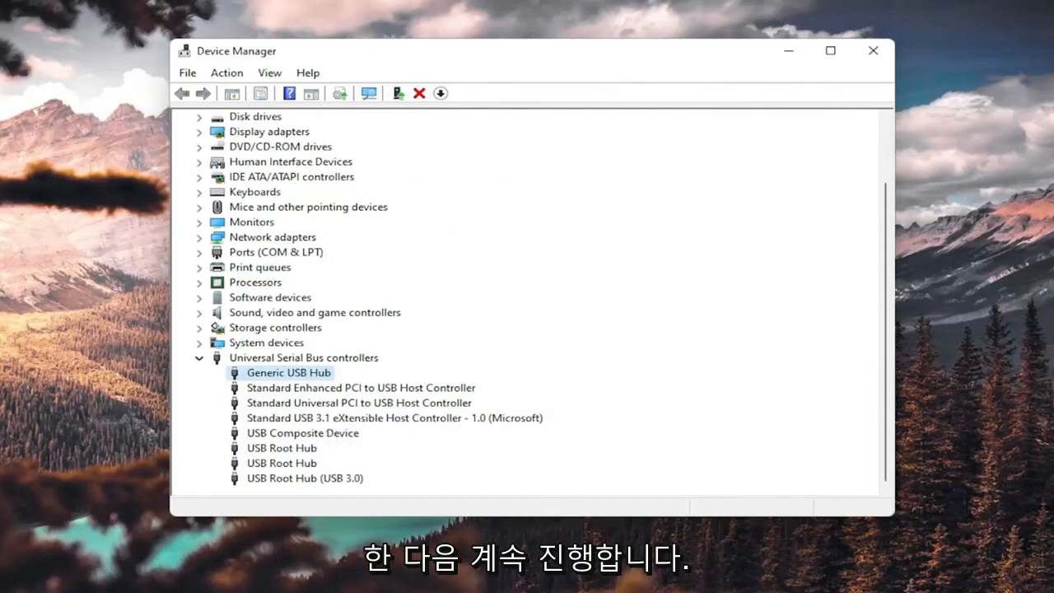
pyautogui.moveTo(316, 397)
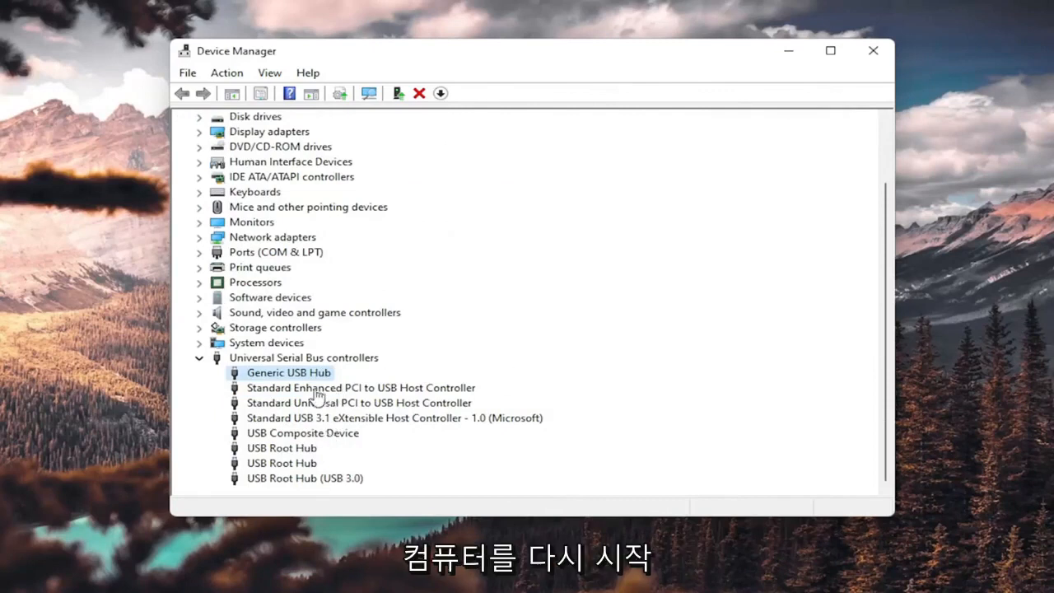
pyautogui.rightClick(288, 372)
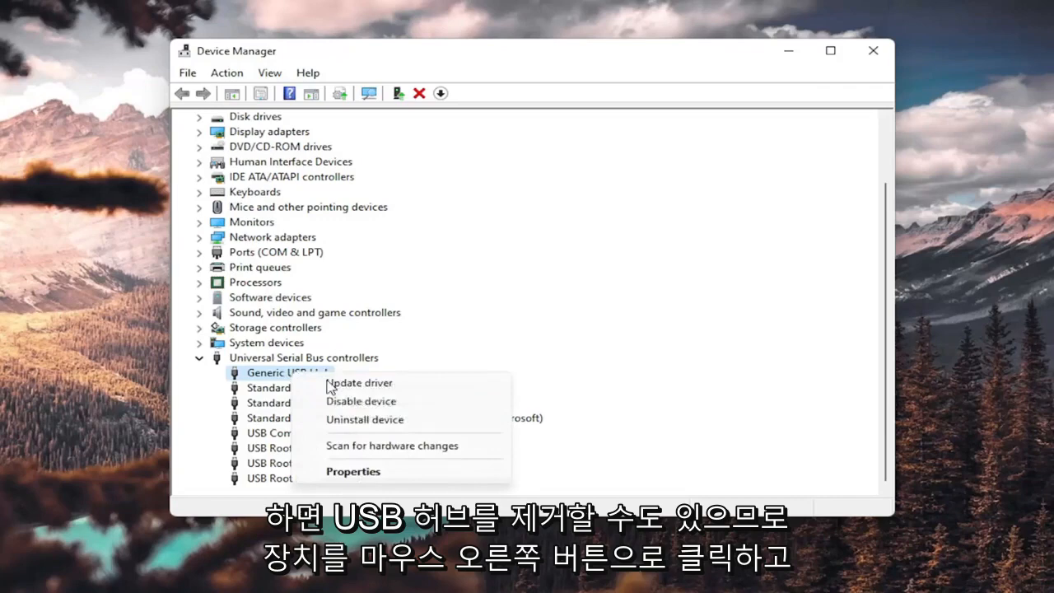
pyautogui.click(364, 420)
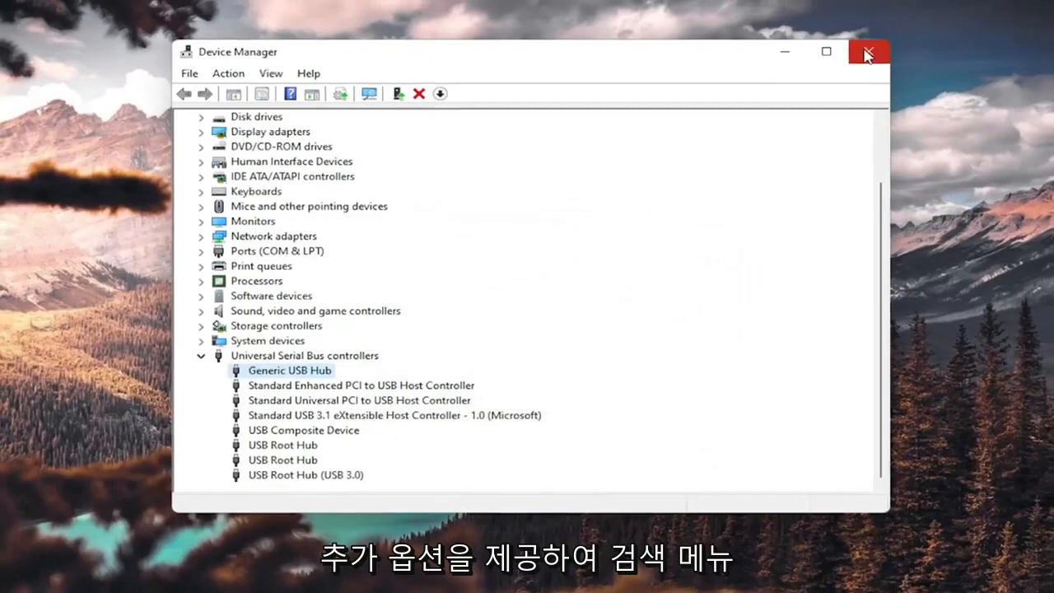
pyautogui.click(868, 51)
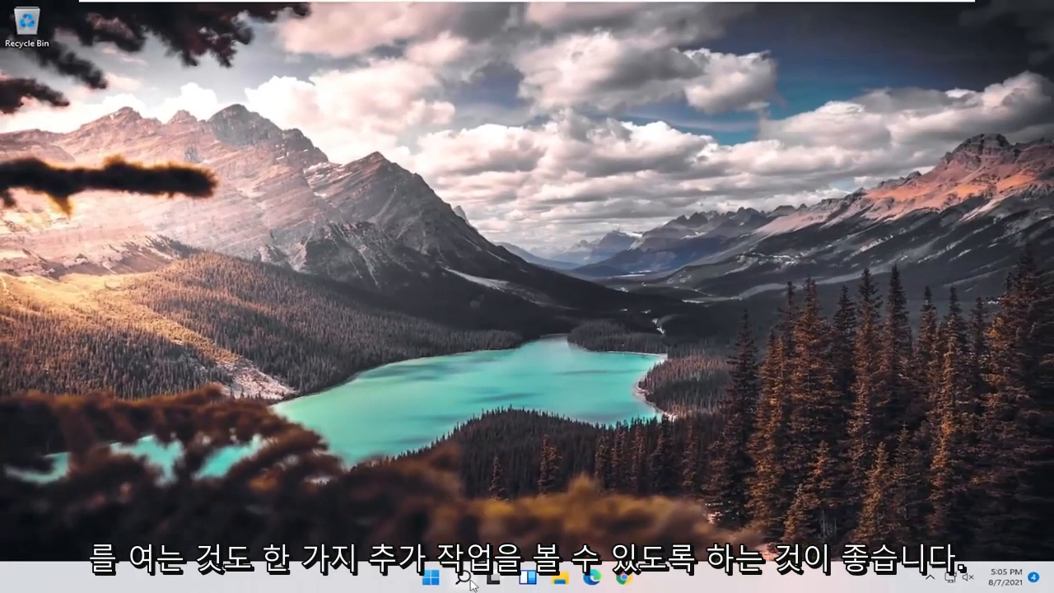
# Run Command Prompt as administrator from a 'cmd' search, approving the UAC prompt.
pyautogui.write('cmd')
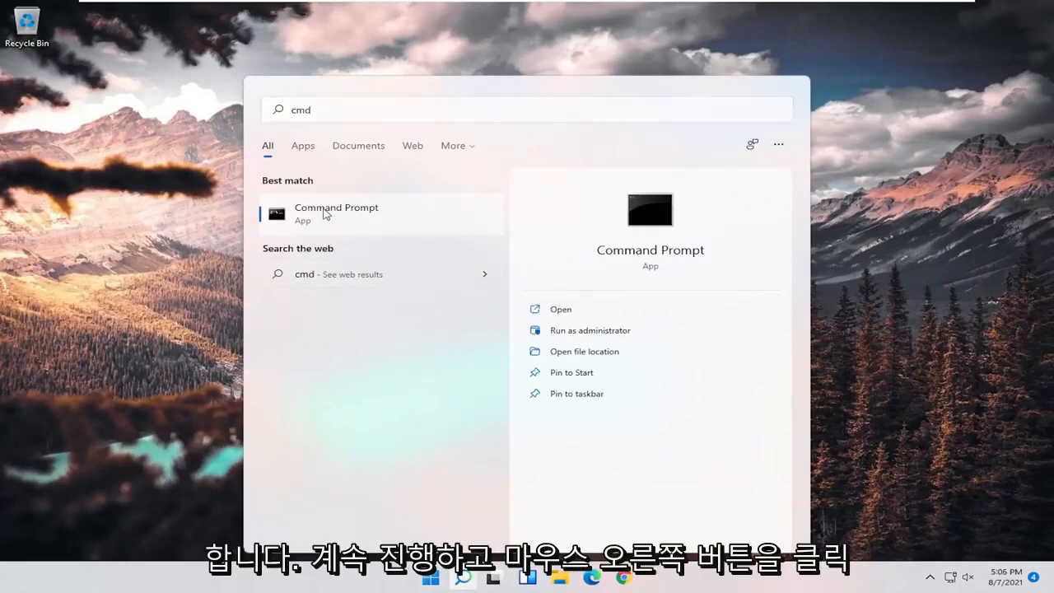
pyautogui.click(590, 330)
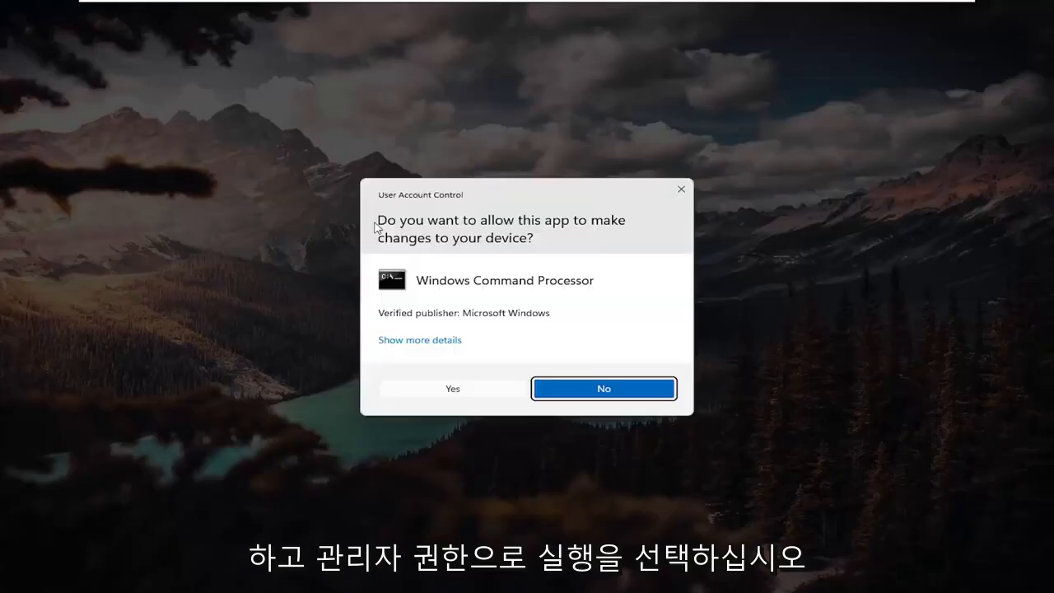
pyautogui.moveTo(451, 376)
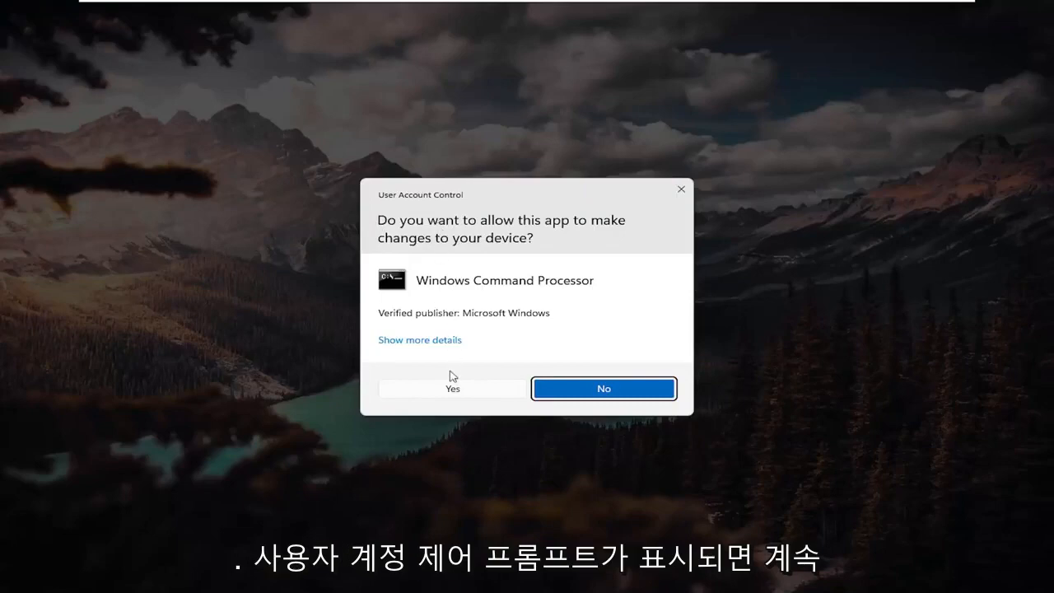
pyautogui.click(451, 388)
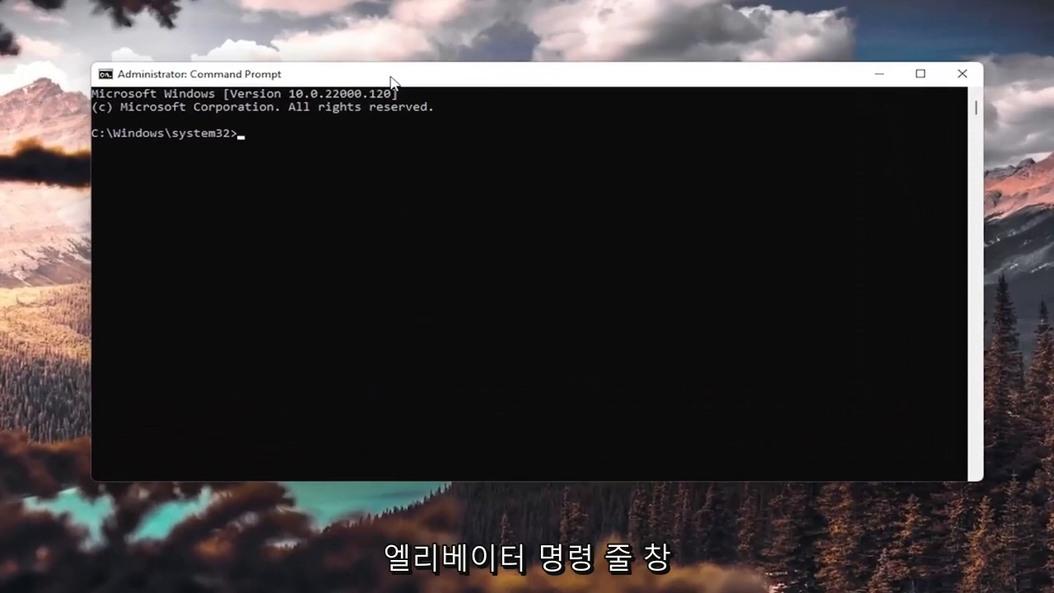
# Run sfc /scannow and let verification complete with no integrity violations.
pyautogui.write('sfc')
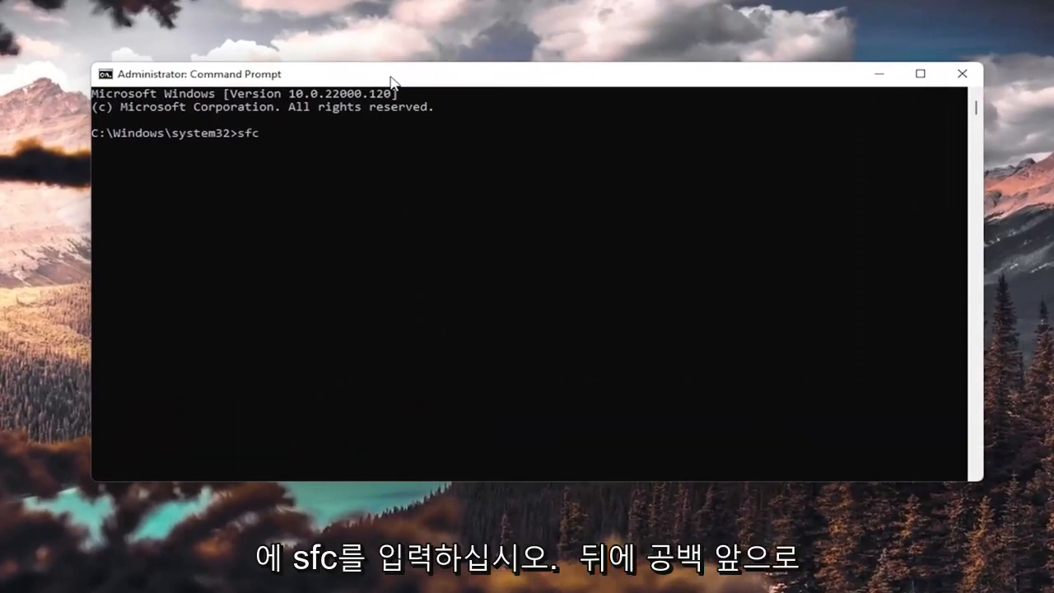
pyautogui.write('/scan')
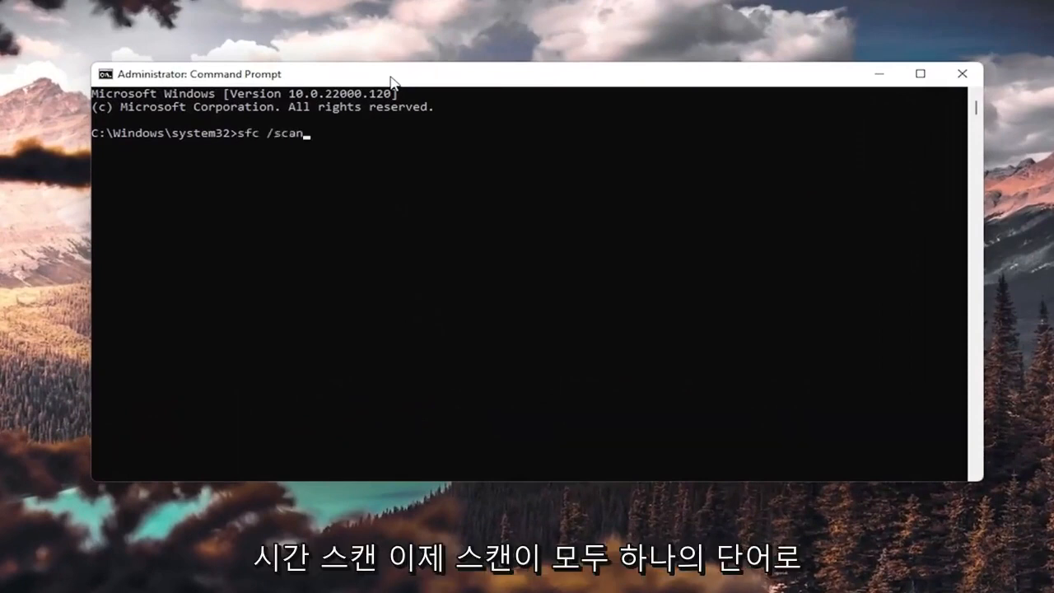
pyautogui.write('now')
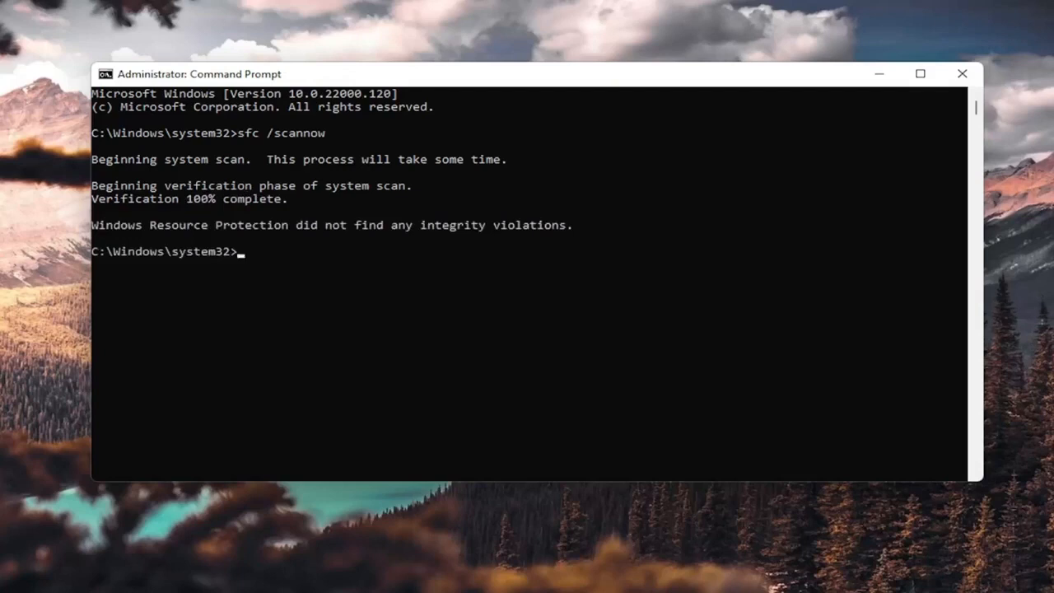
pyautogui.moveTo(405, 231)
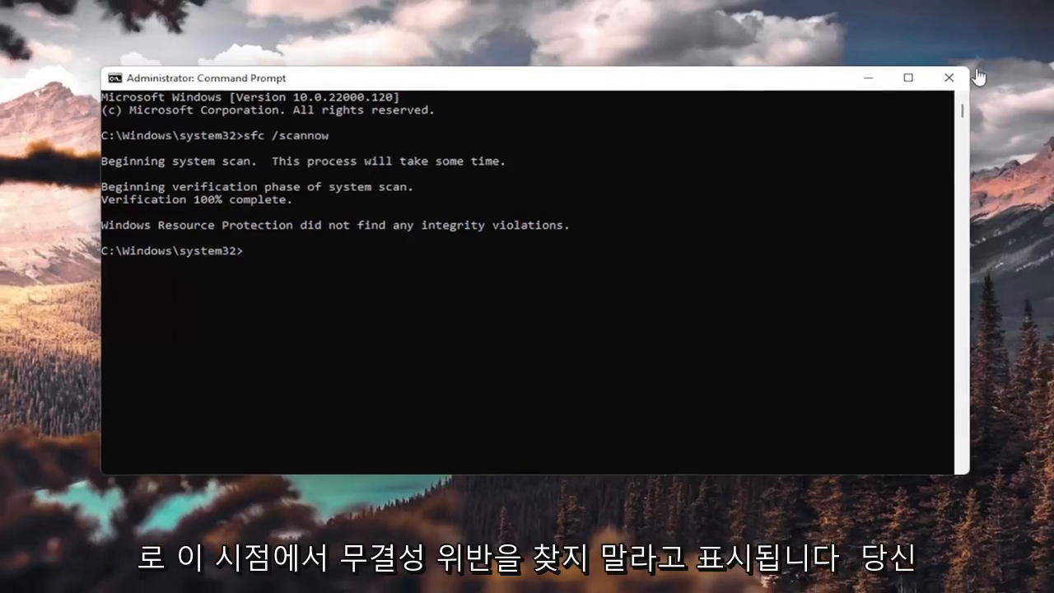
# Close Command Prompt and restart the PC from the Start button's power options.
pyautogui.click(948, 77)
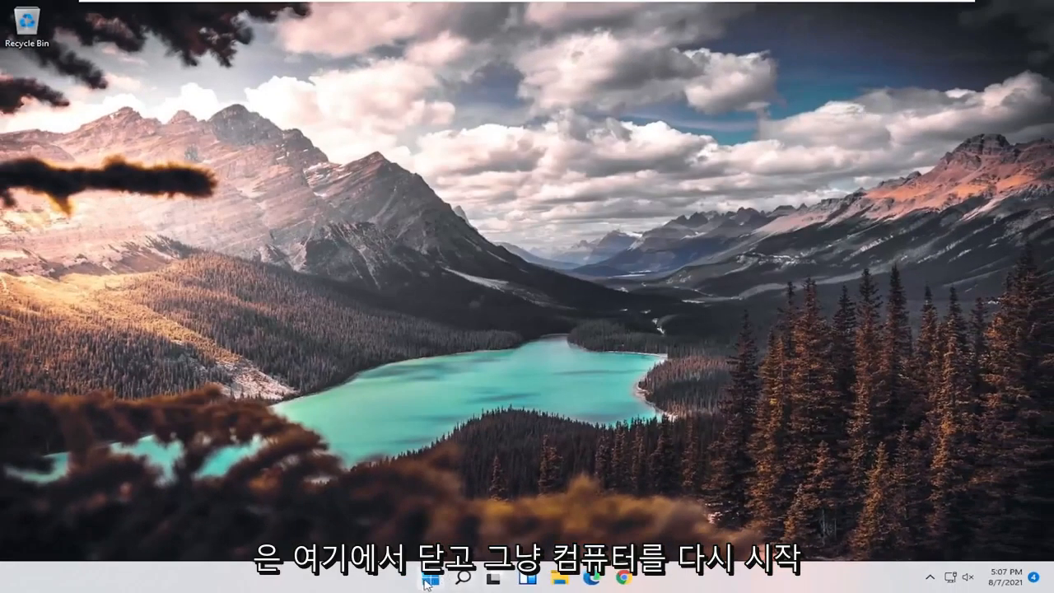
pyautogui.rightClick(430, 576)
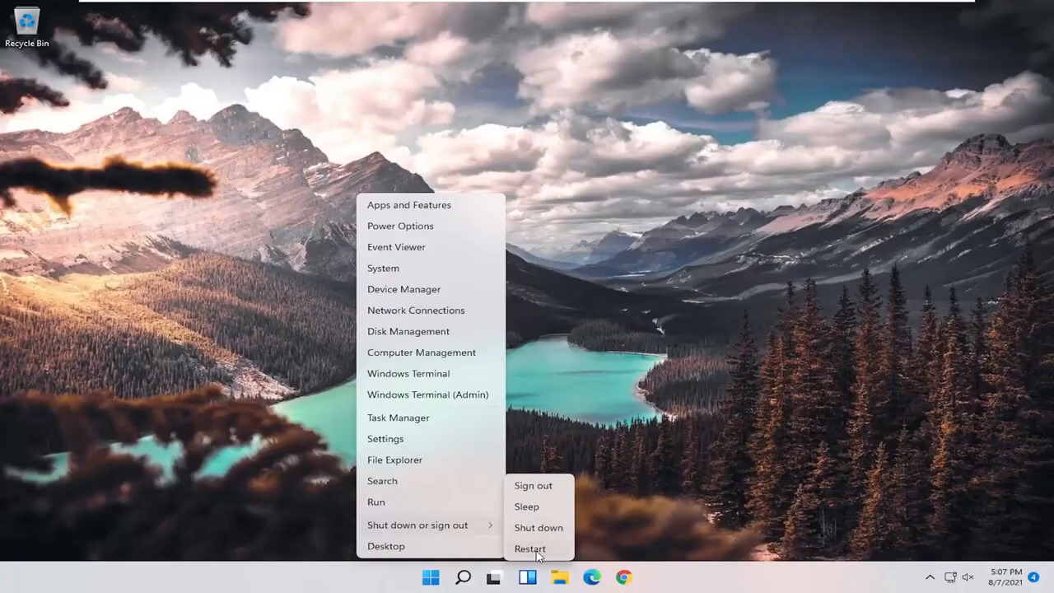
pyautogui.click(530, 548)
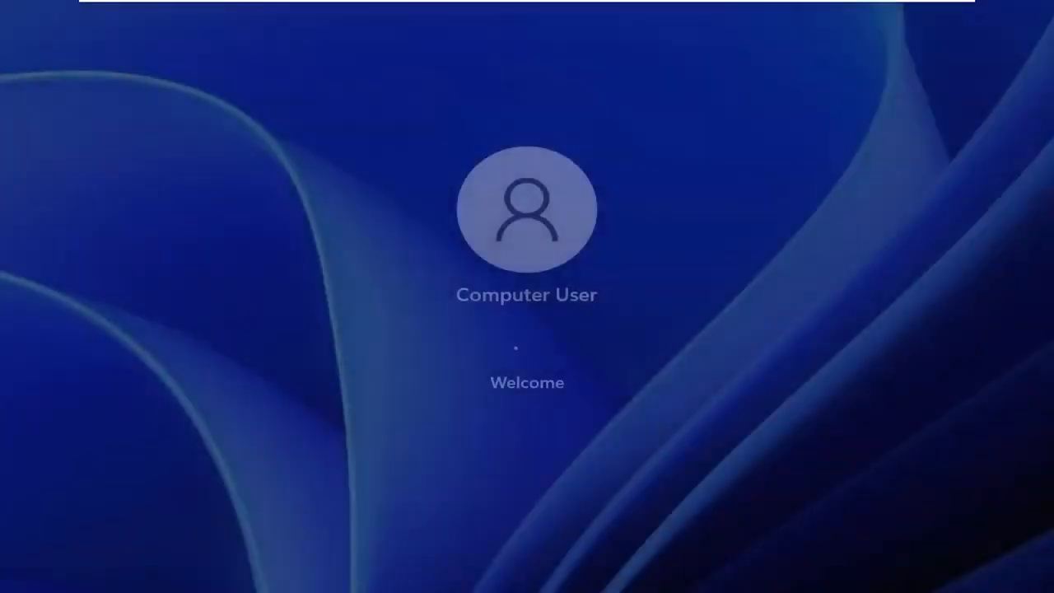